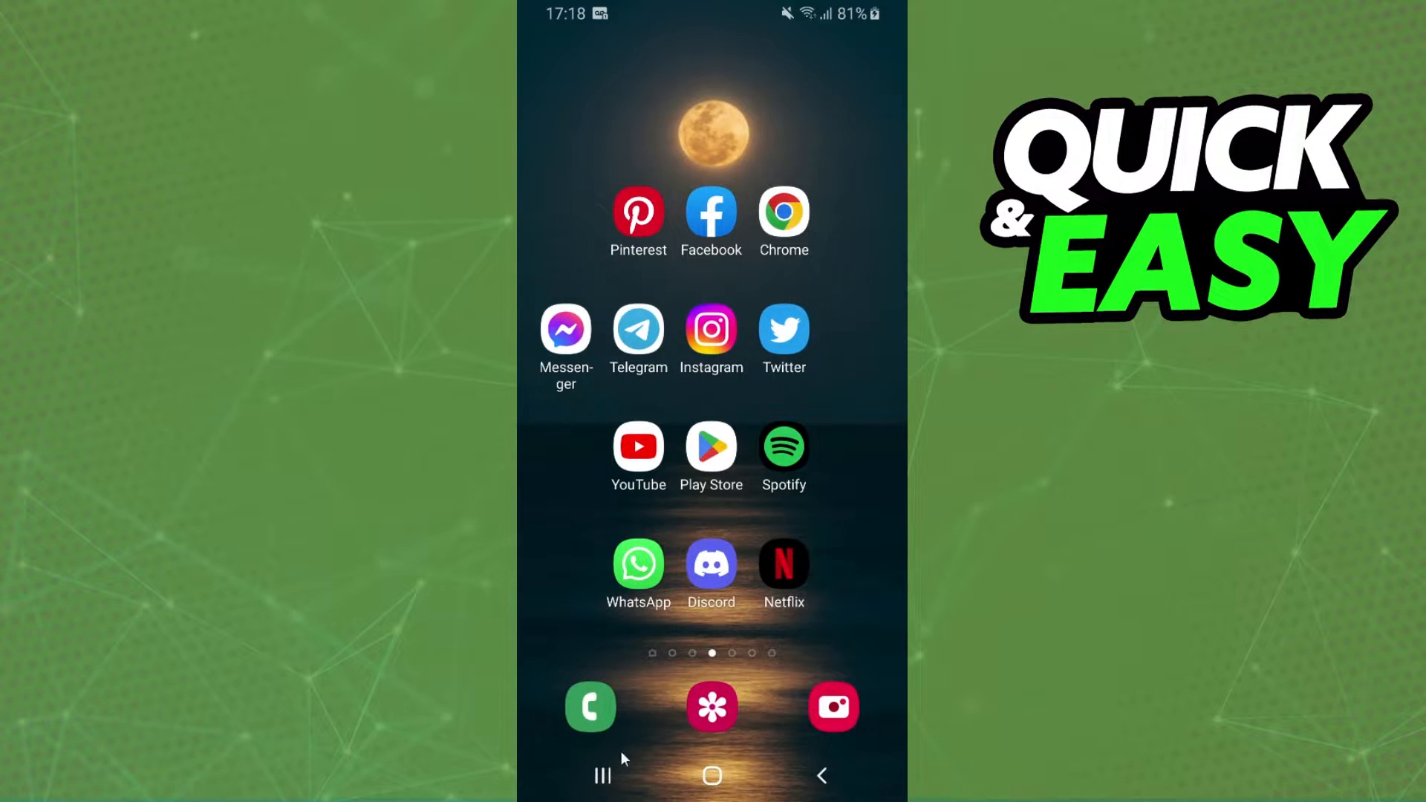
pyautogui.moveTo(820, 625)
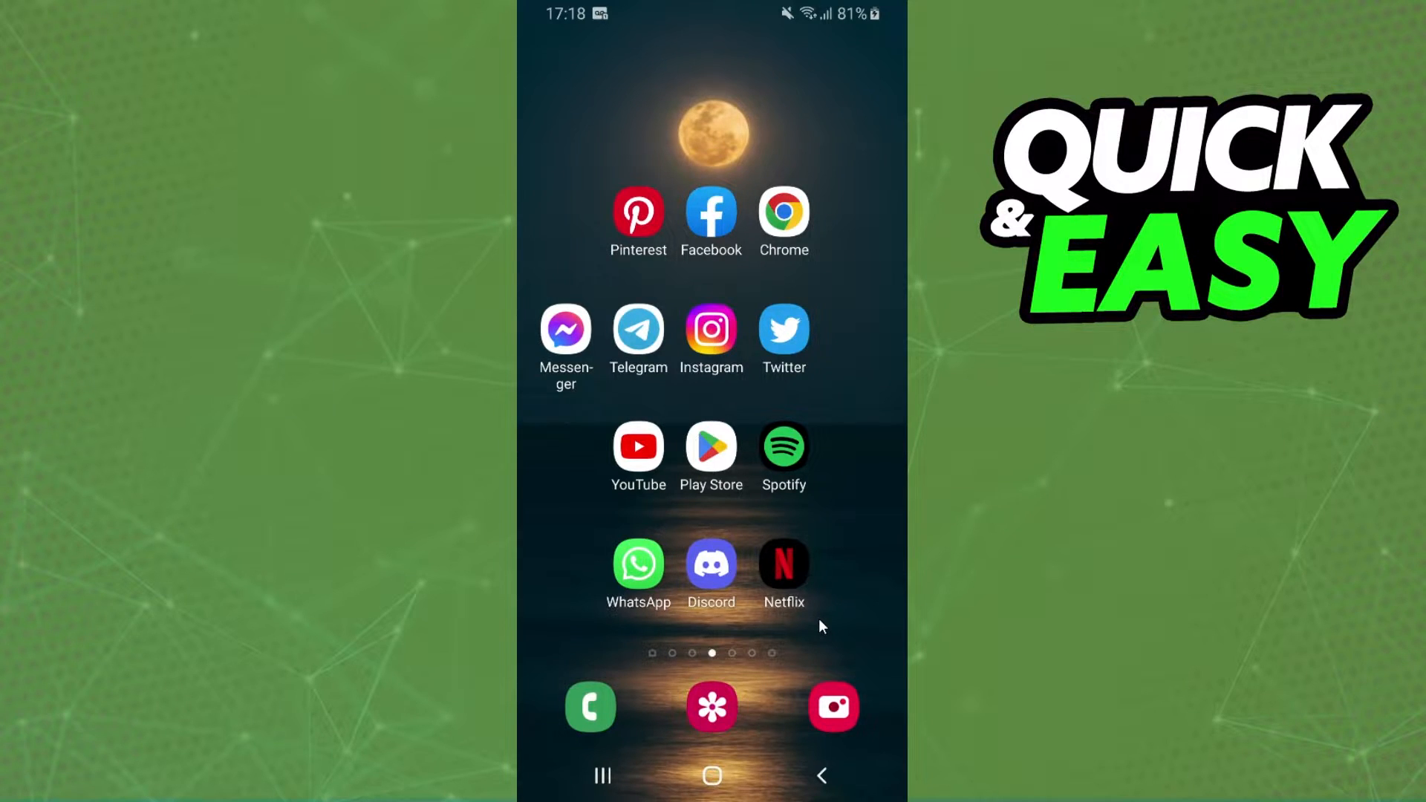
# Begin a new Instagram story and pick the Music sticker from the sticker tray
pyautogui.click(712, 329)
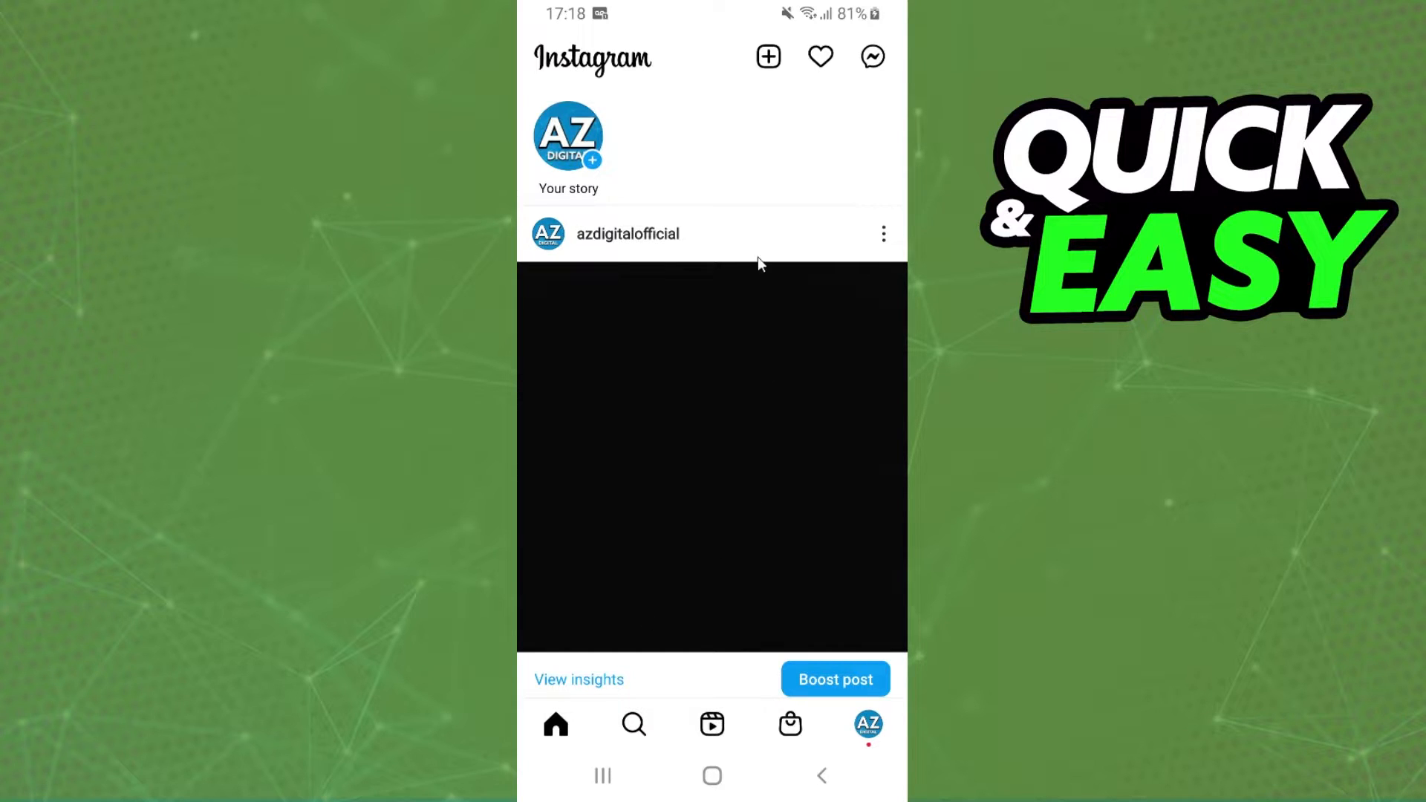
pyautogui.click(567, 137)
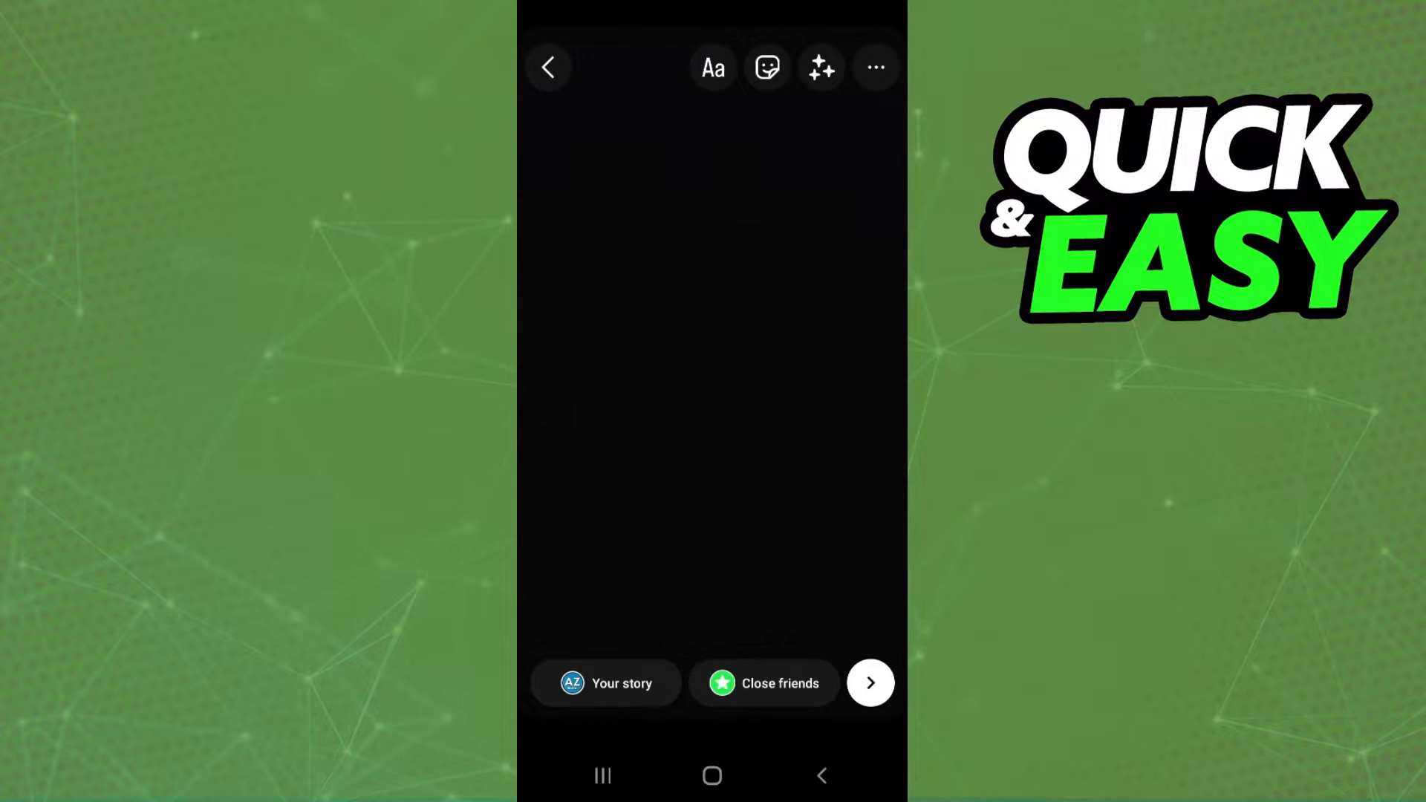
pyautogui.moveTo(783, 457)
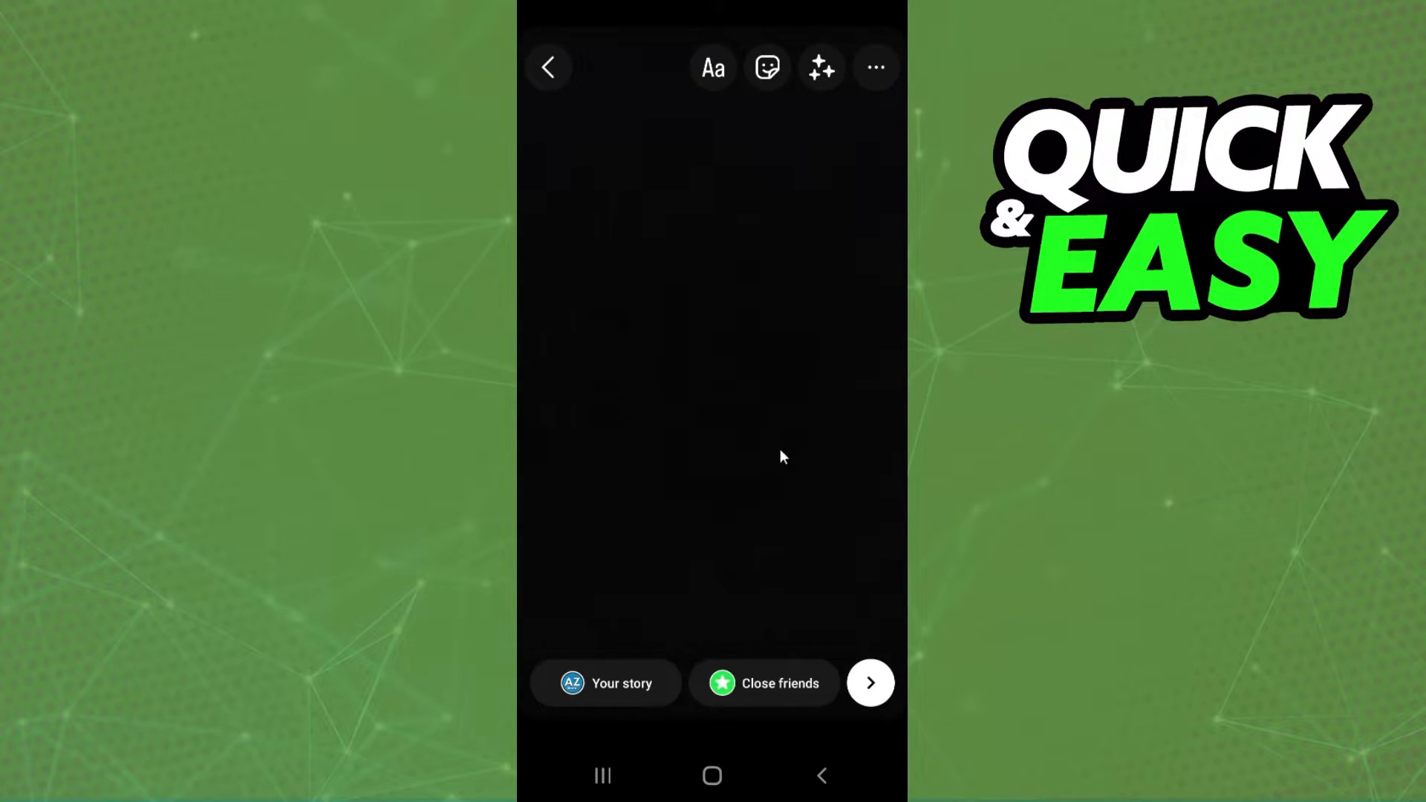
pyautogui.moveTo(723, 435)
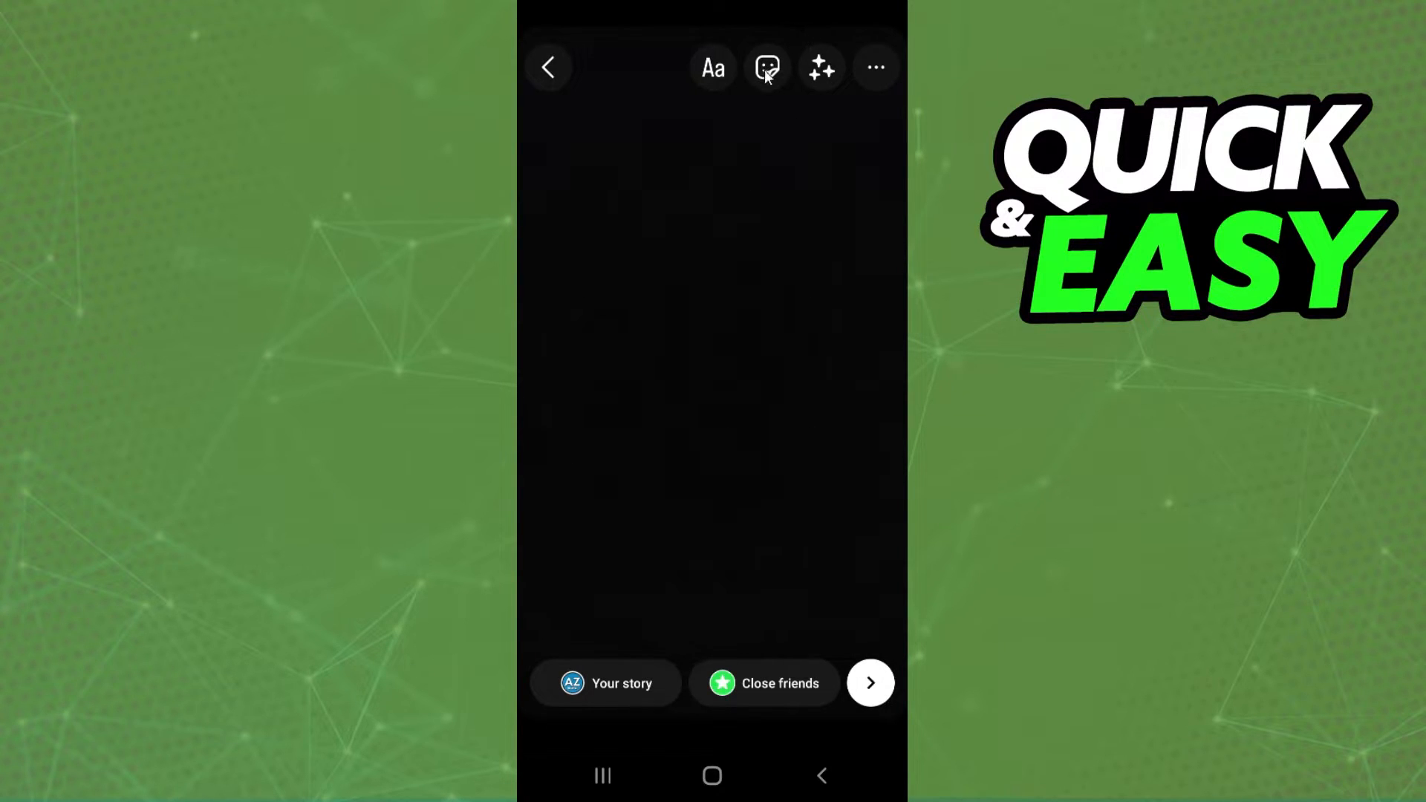
pyautogui.click(766, 67)
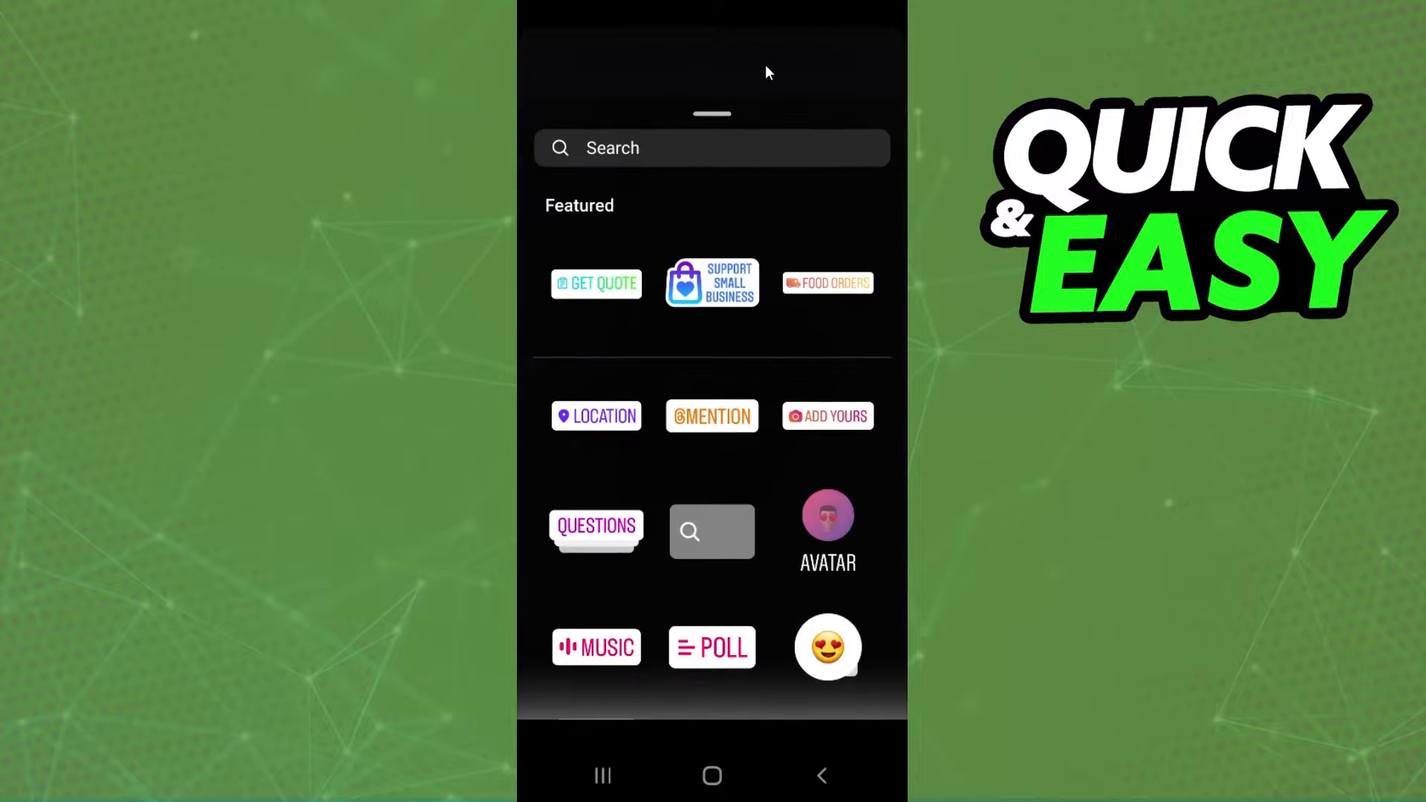
pyautogui.scroll(-3)
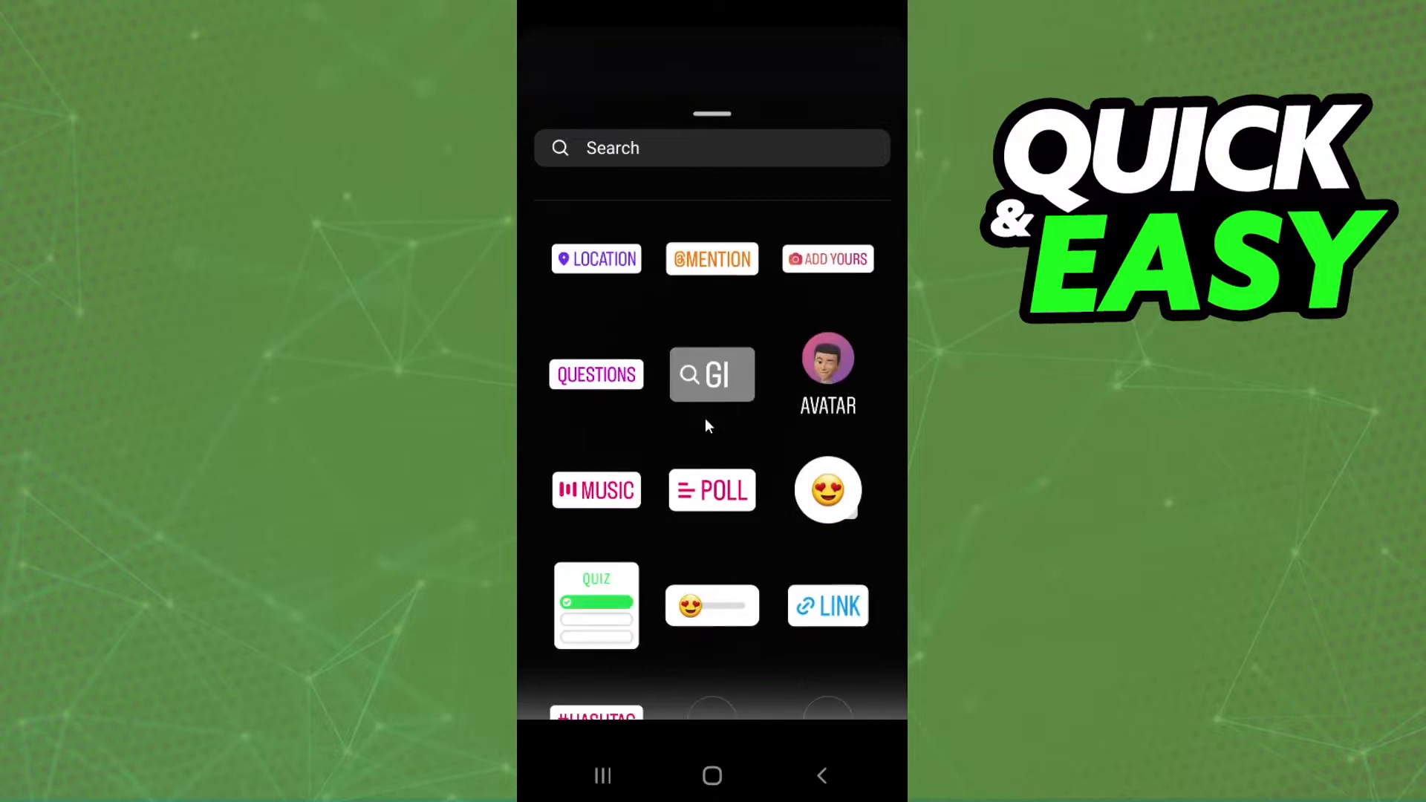
pyautogui.scroll(-3)
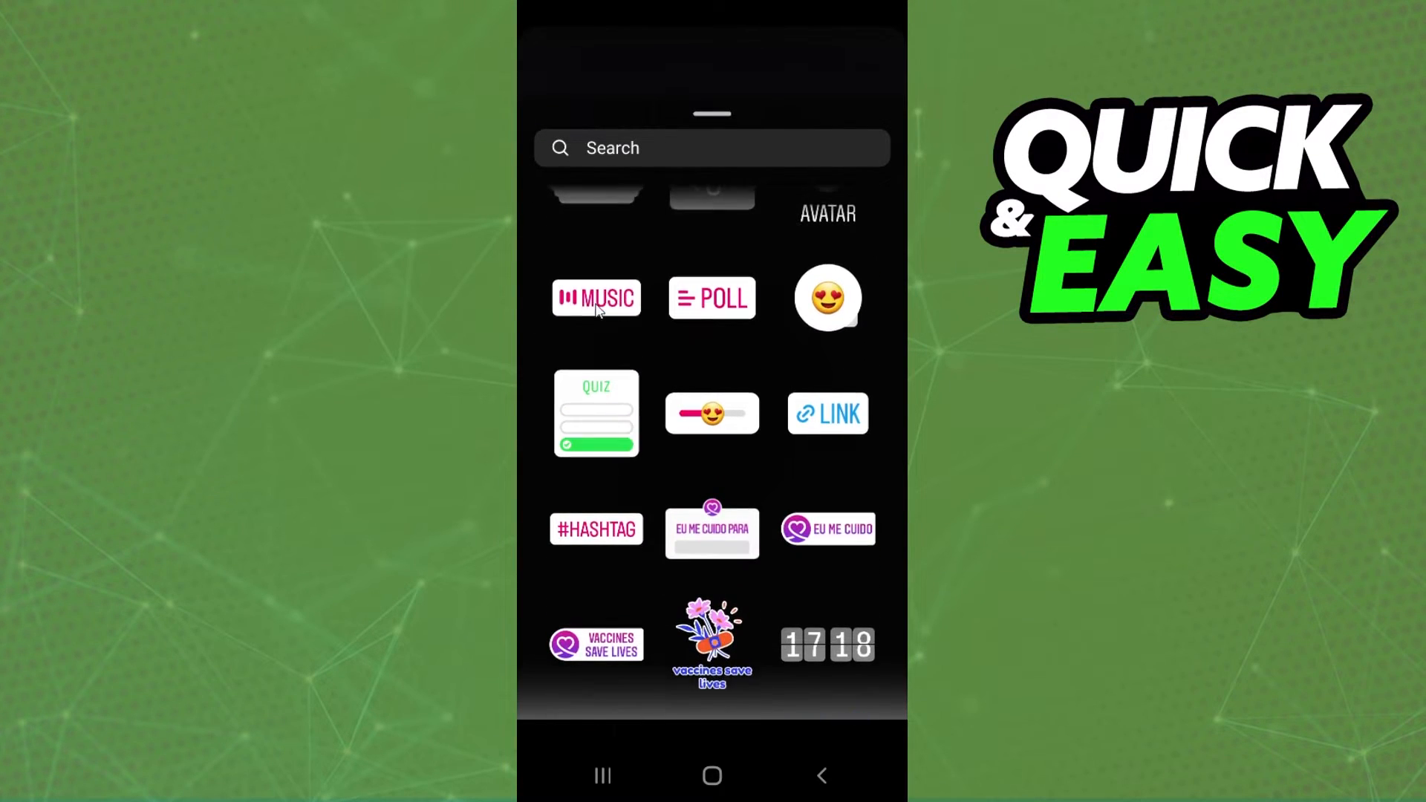
pyautogui.click(595, 297)
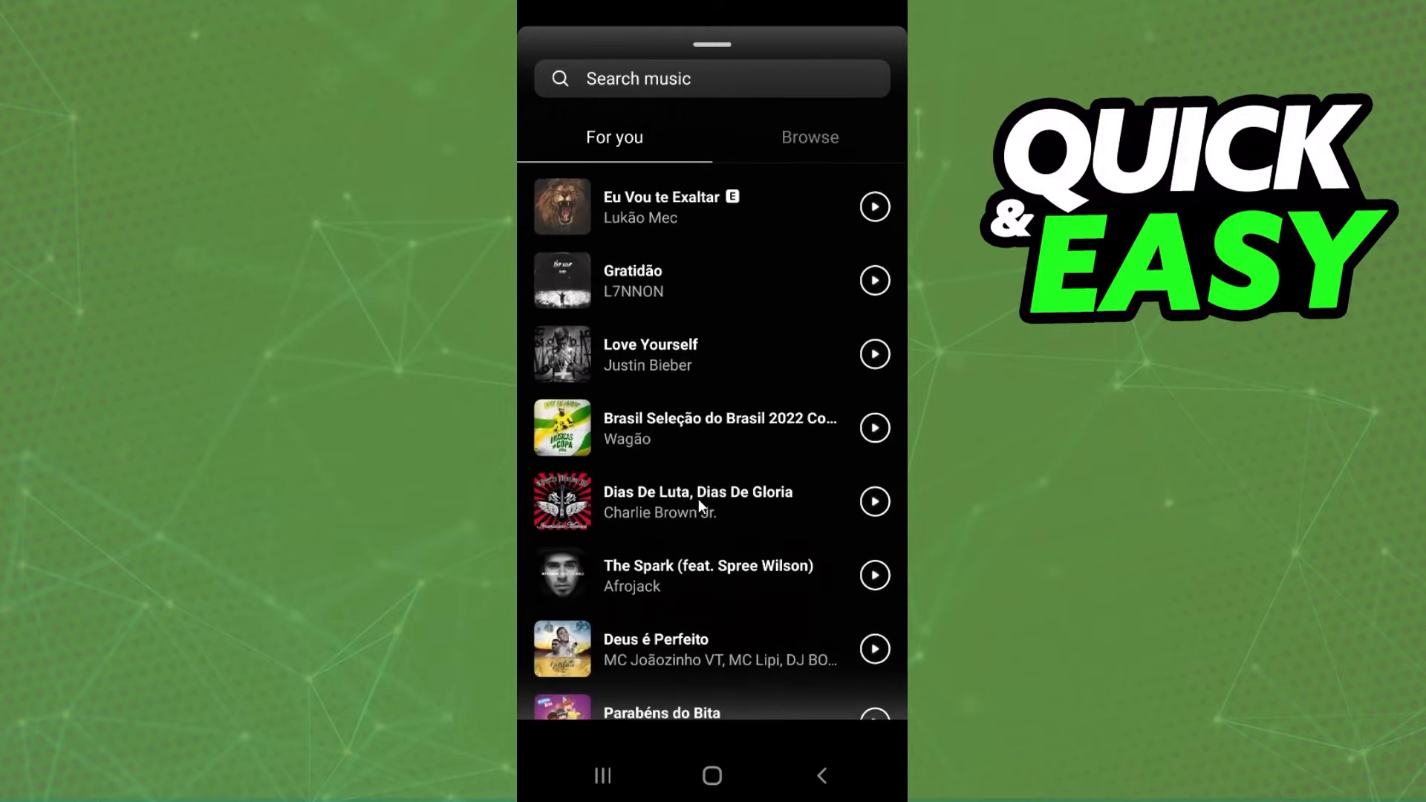
# Browse the For you suggested songs before searching the music library
pyautogui.scroll(-3)
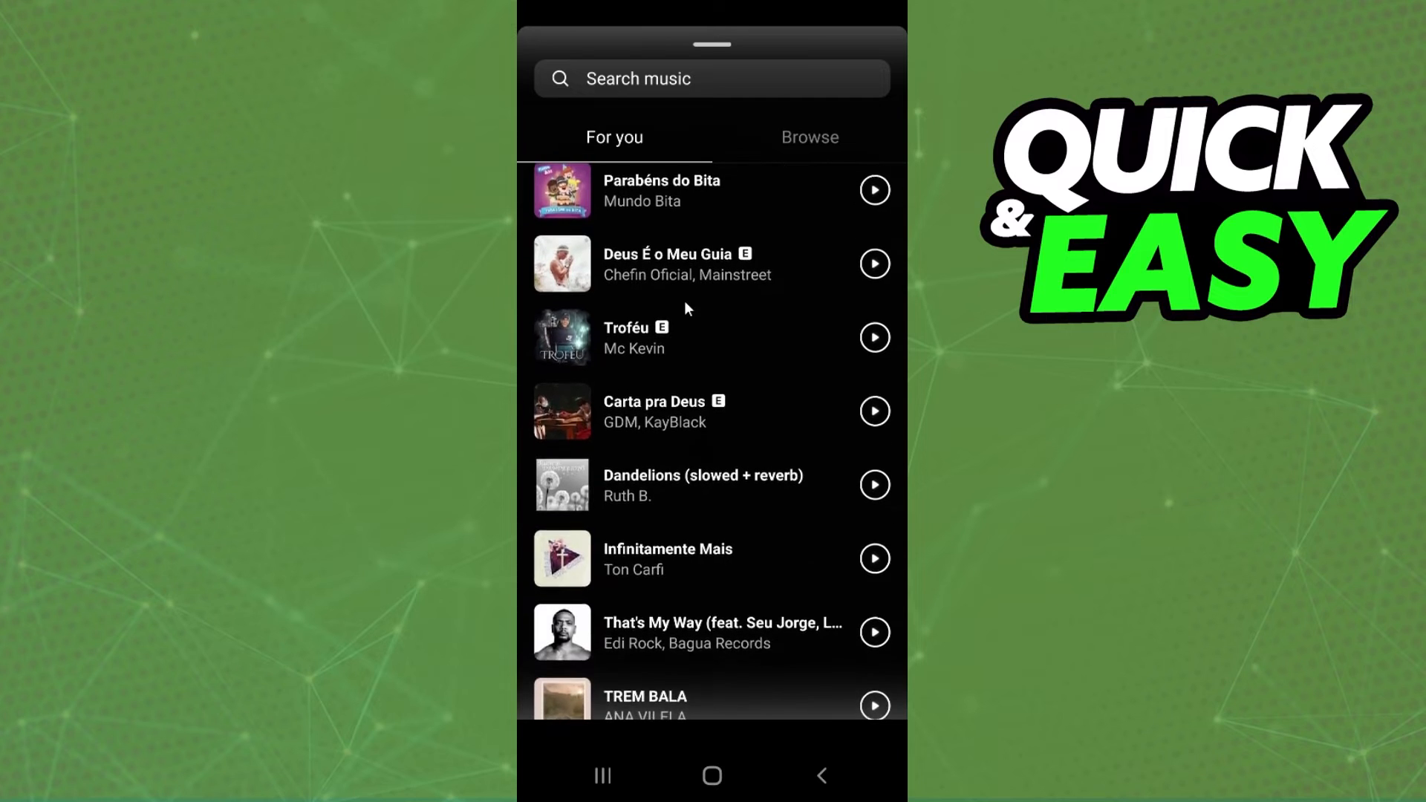
pyautogui.scroll(-3)
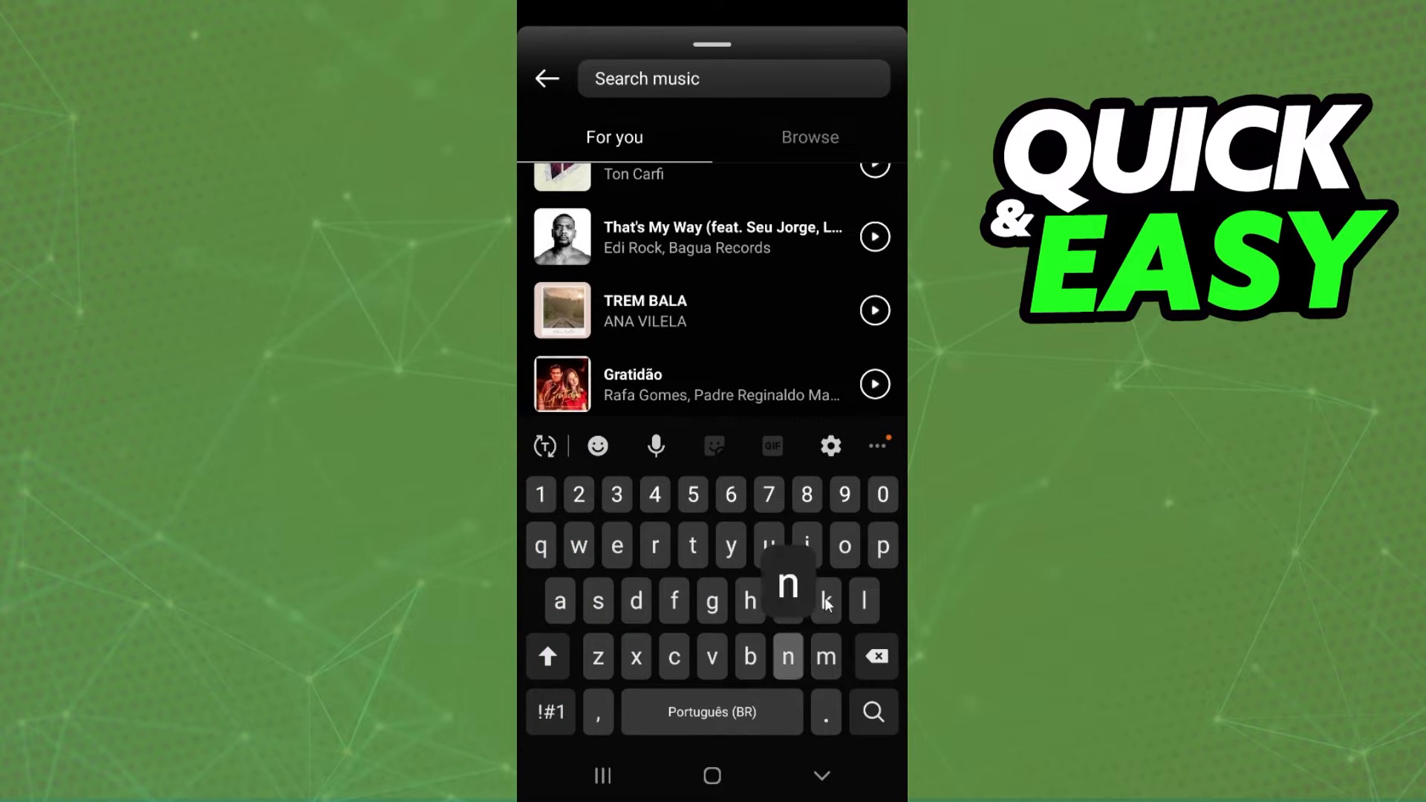
# Search the music library for "nocopyright music" and browse the matching tracks
pyautogui.write('nocopyright music')
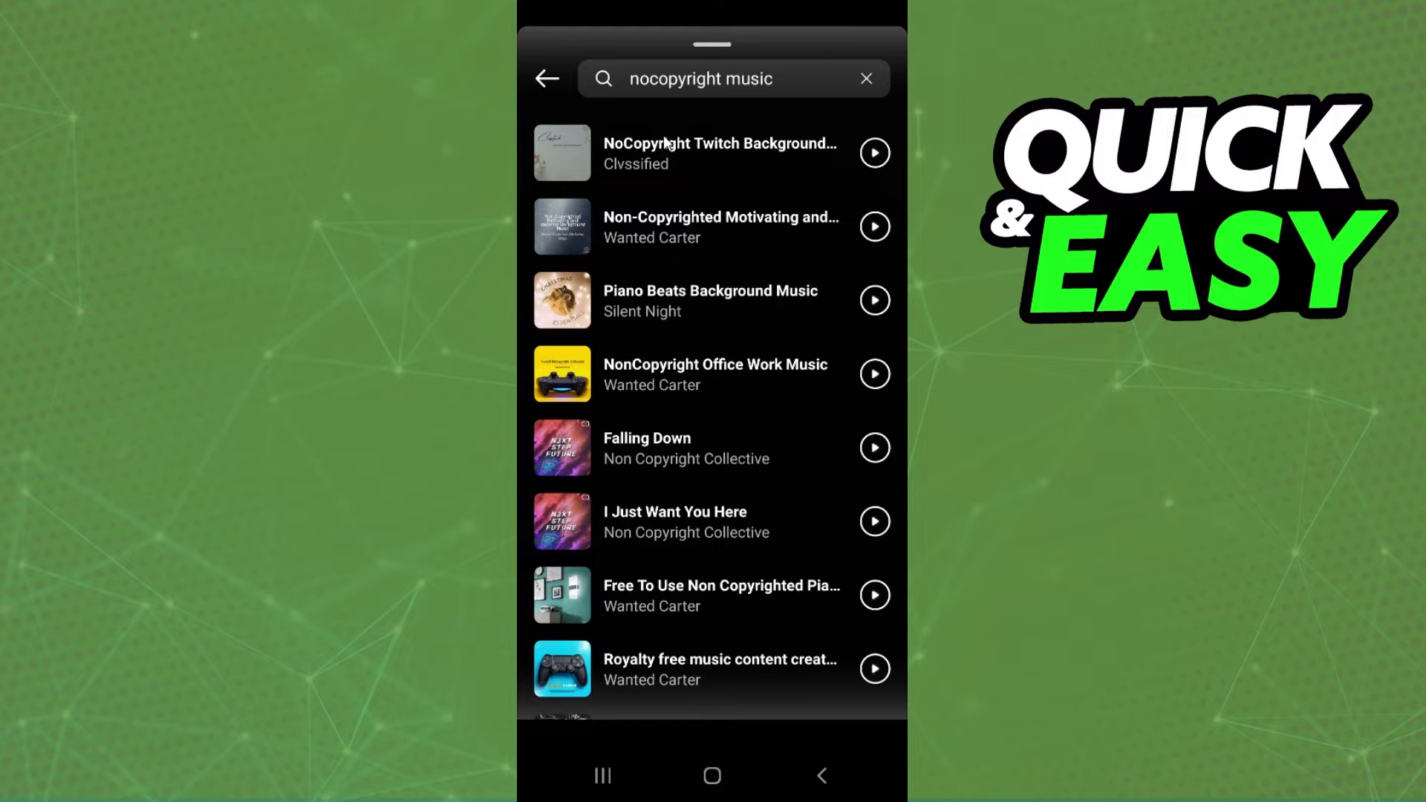
pyautogui.scroll(-3)
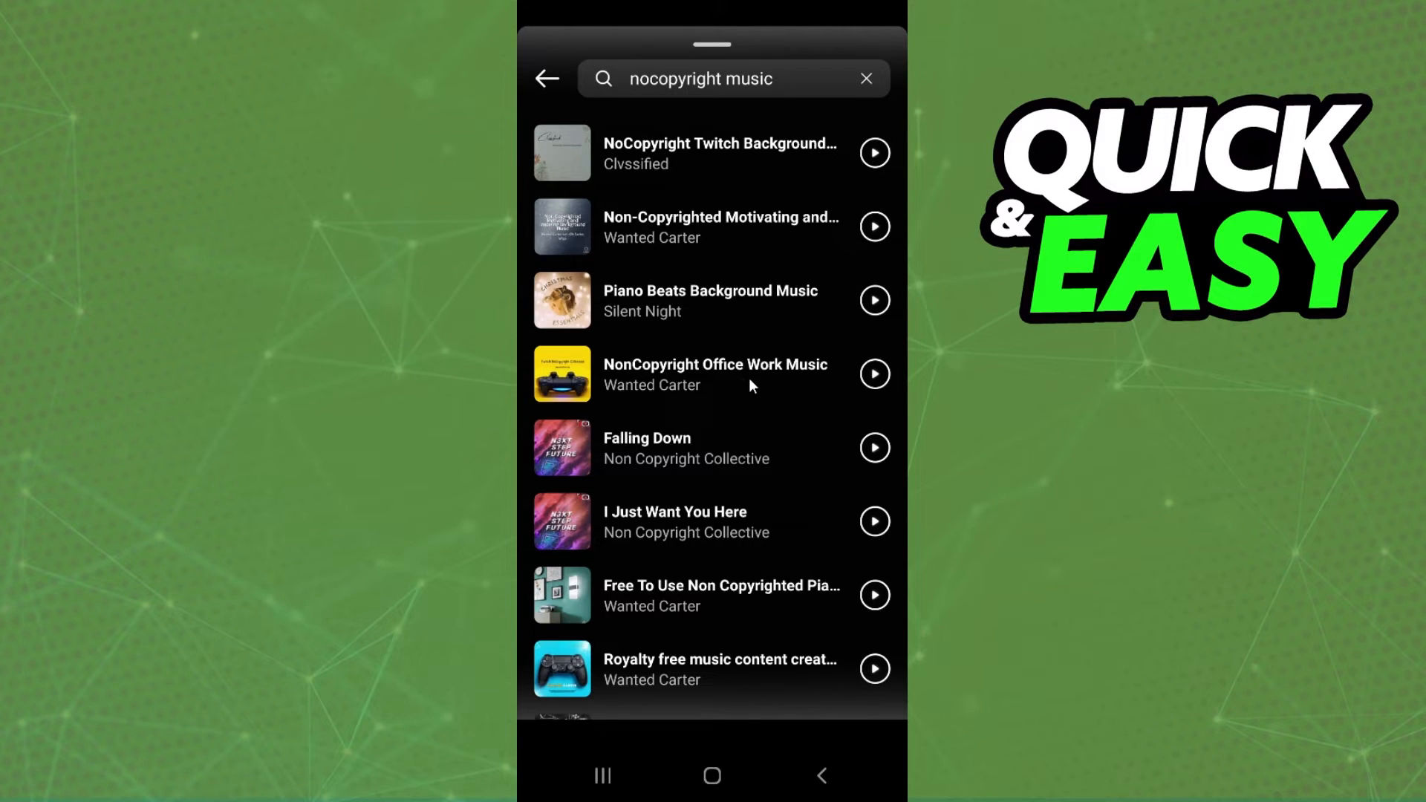
# Place NonCopyright Office Work Music by Wanted Carter as the story's music sticker
pyautogui.click(714, 375)
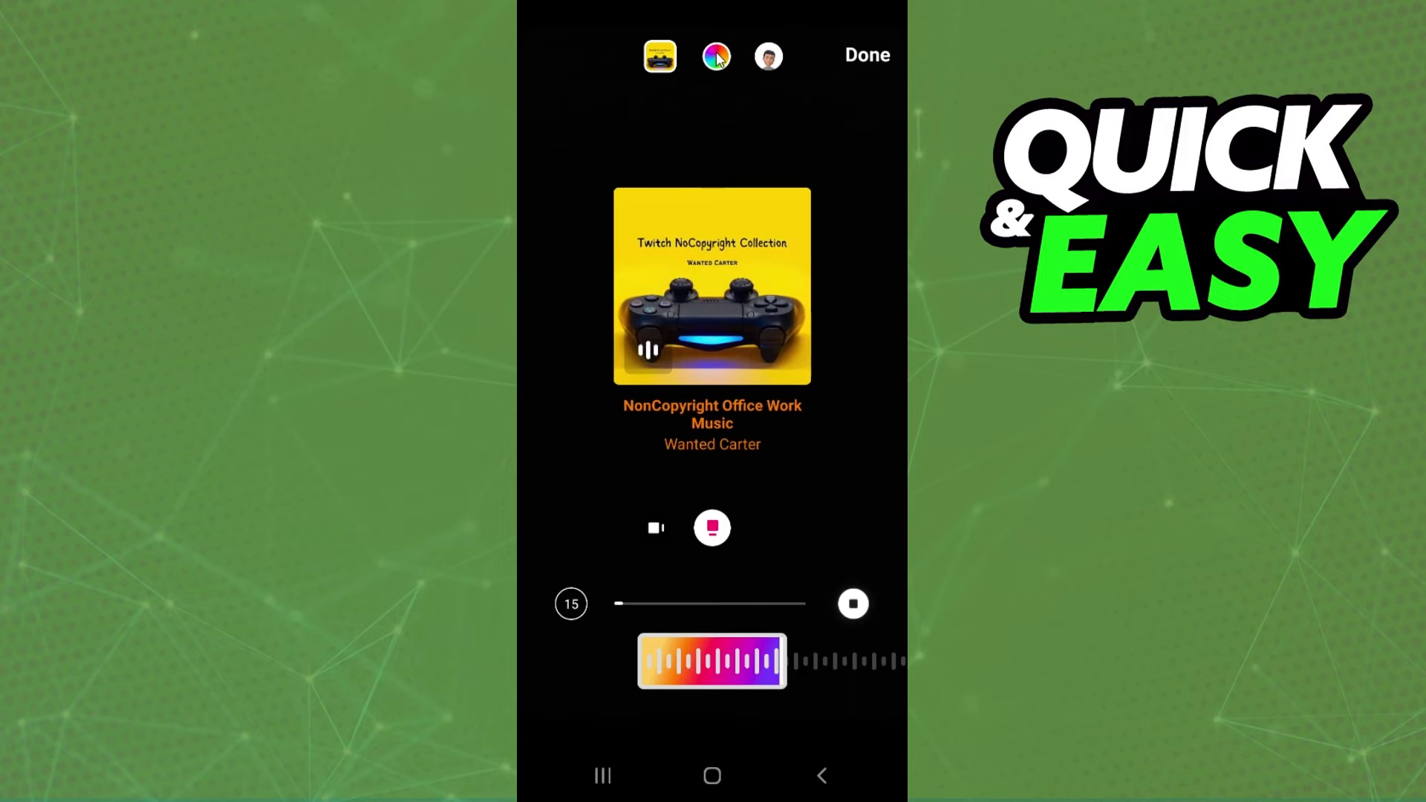
pyautogui.click(866, 55)
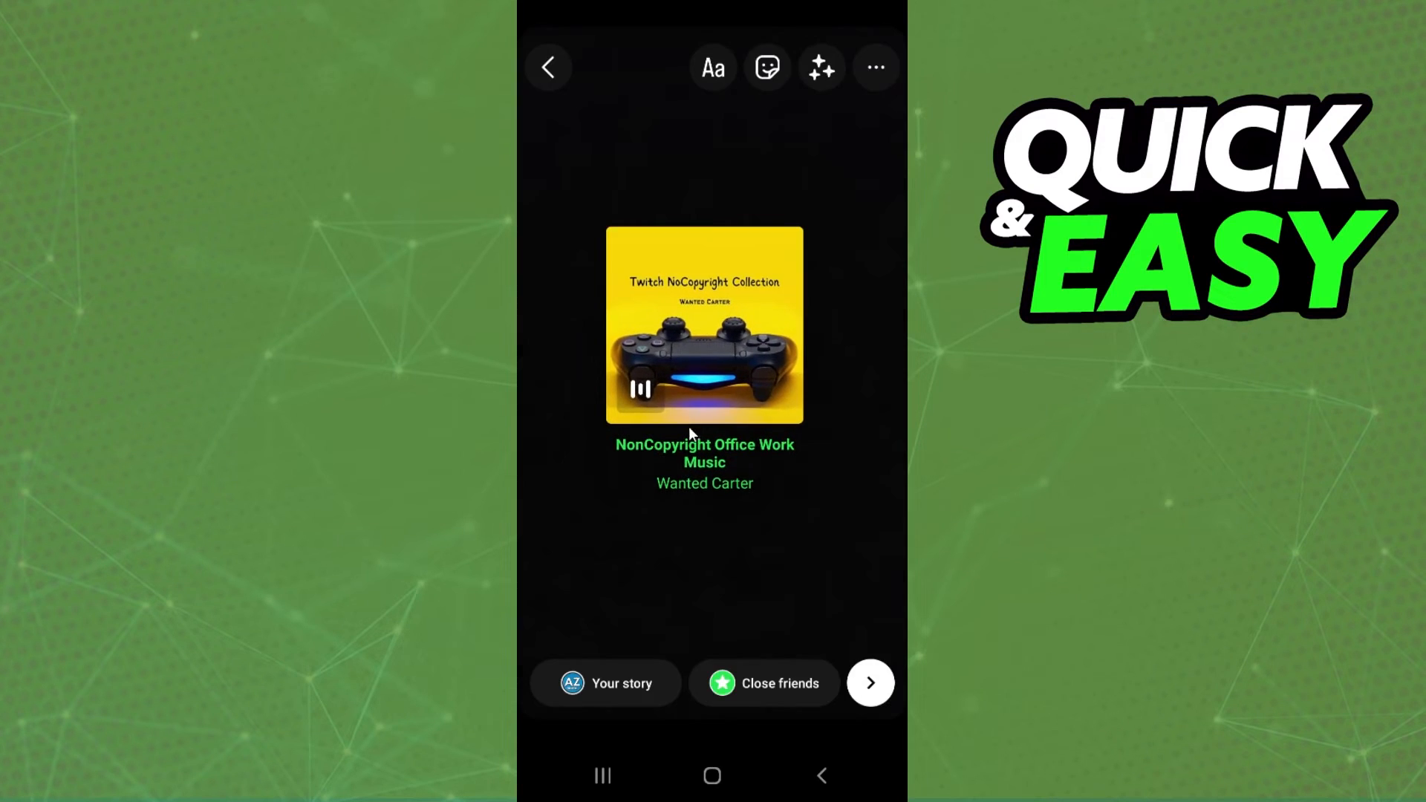
pyautogui.moveTo(789, 437)
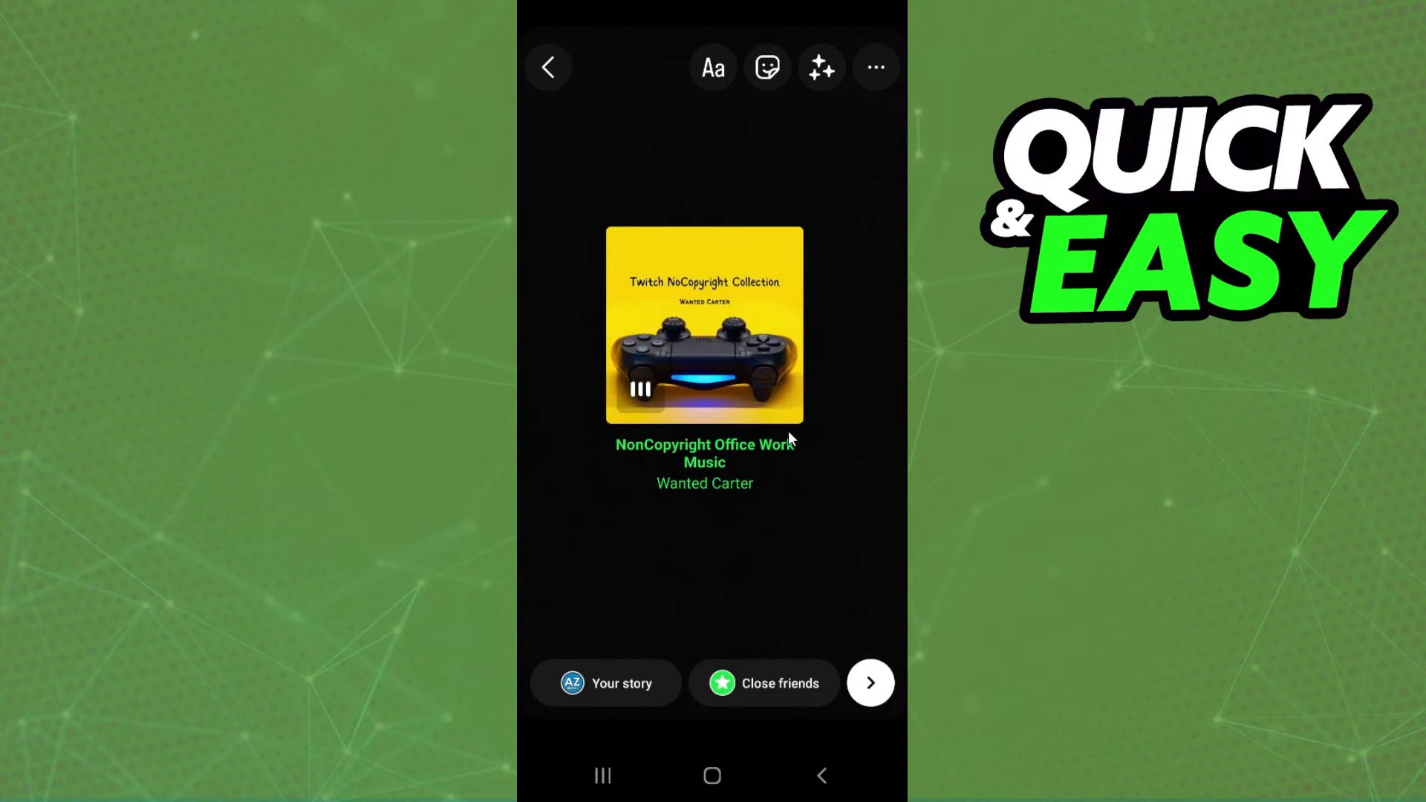